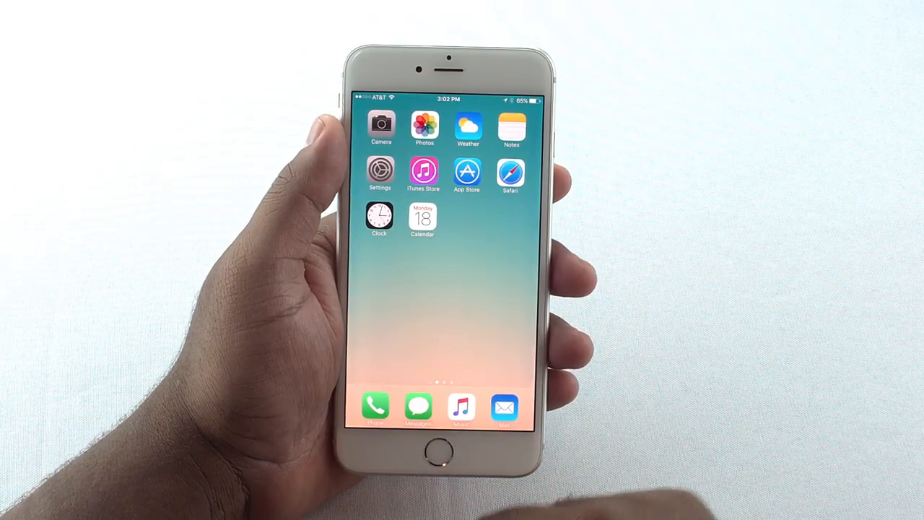
Search the App Store for 'hernando' and install Hernando Schools Mobile (HCSB Mobile).
left_click(467, 173)
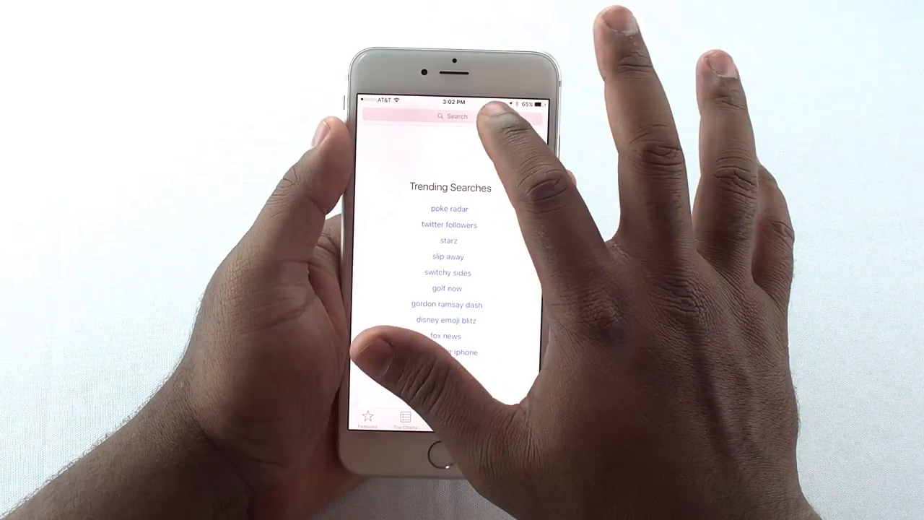
left_click(453, 116)
type("hernando")
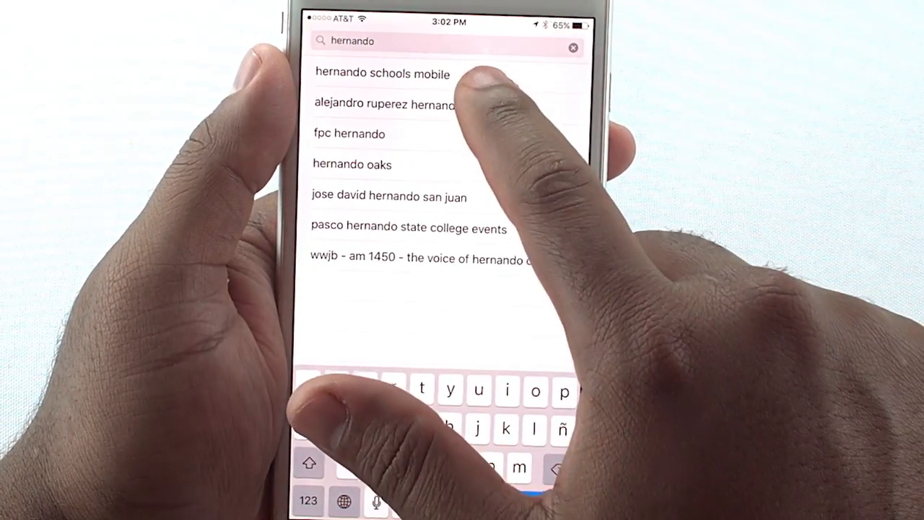
left_click(381, 72)
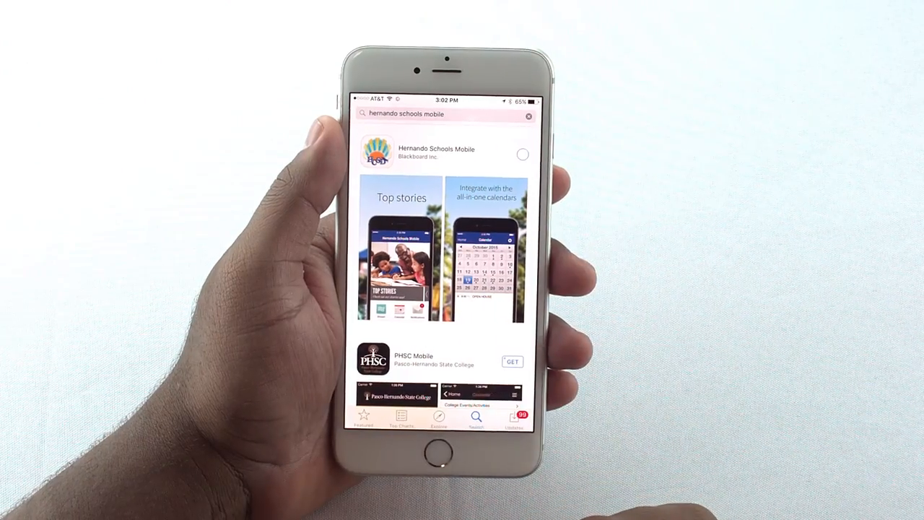
left_click(522, 154)
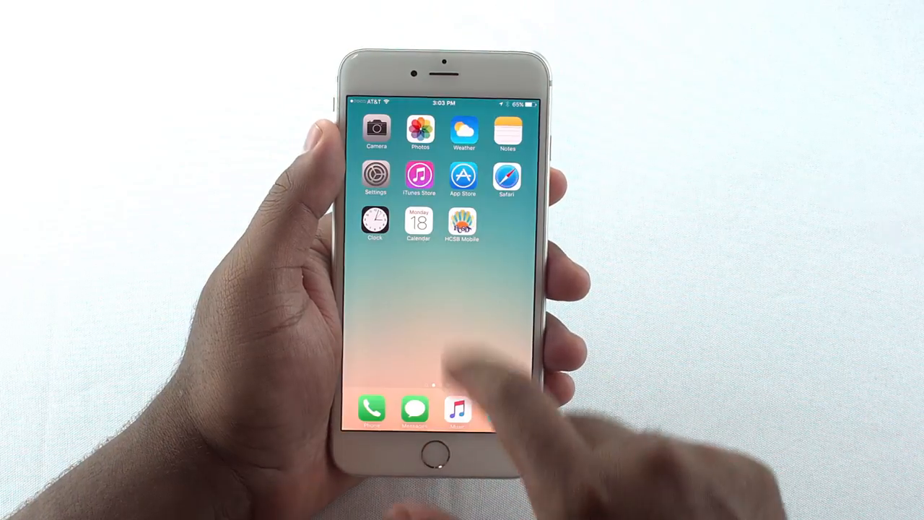
Launch HCSB Mobile, pick schools from the list including West Hernando Middle, and finish setup.
left_click(464, 220)
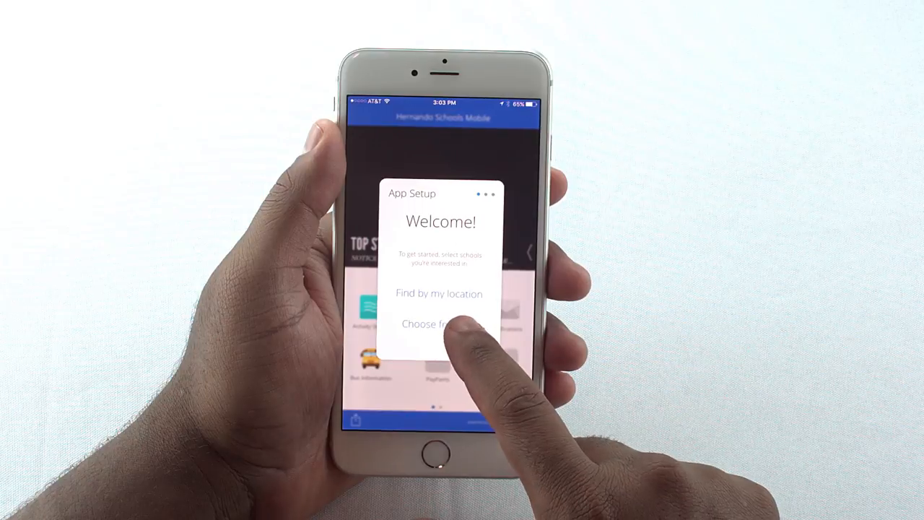
left_click(426, 322)
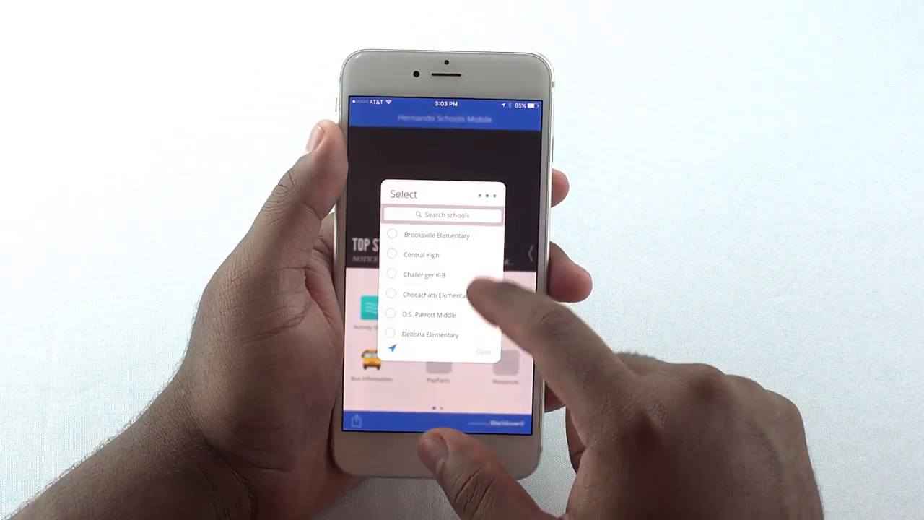
scroll("down", 3)
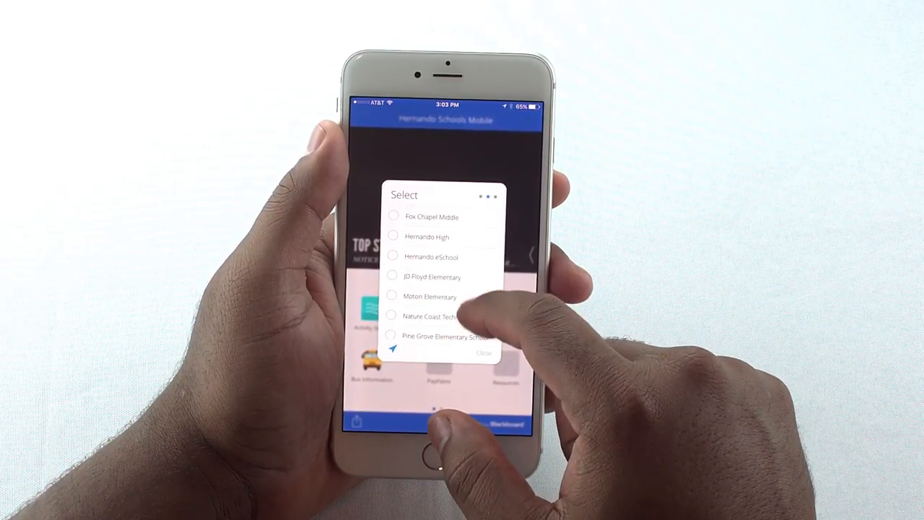
left_click(392, 296)
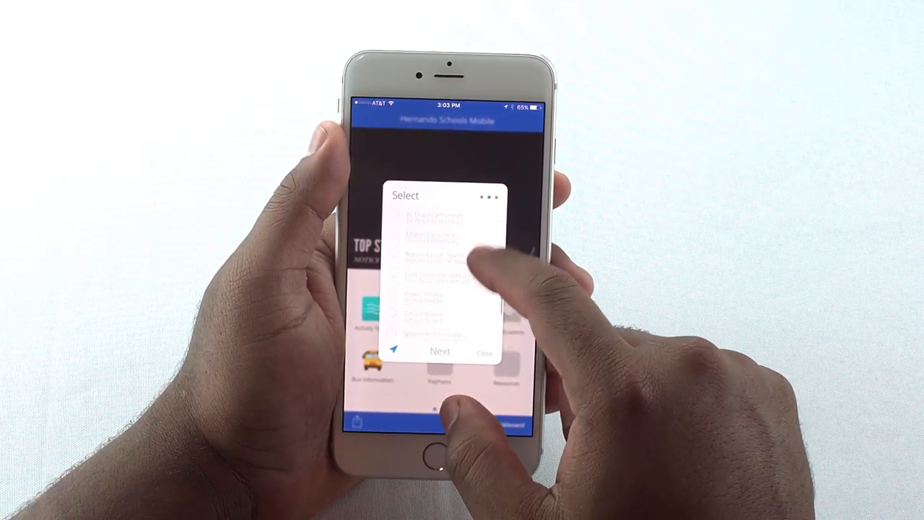
scroll("down", 3)
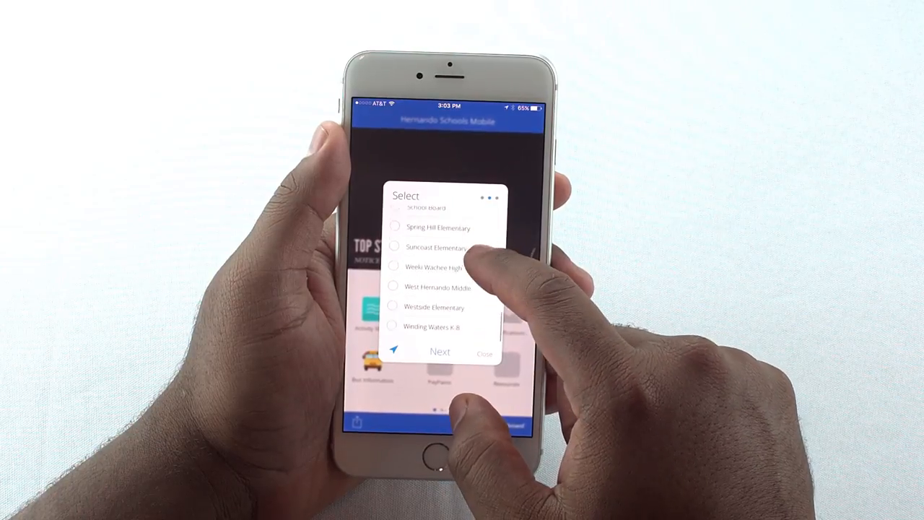
left_click(393, 291)
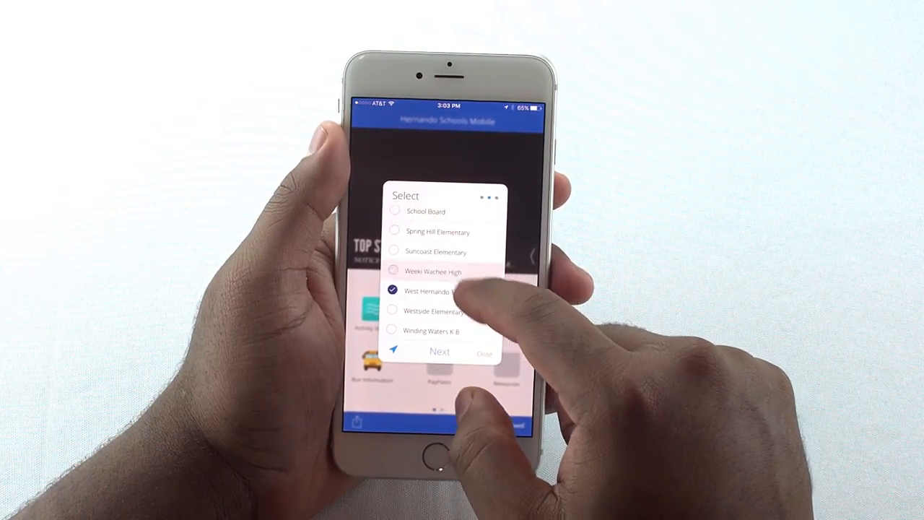
left_click(440, 351)
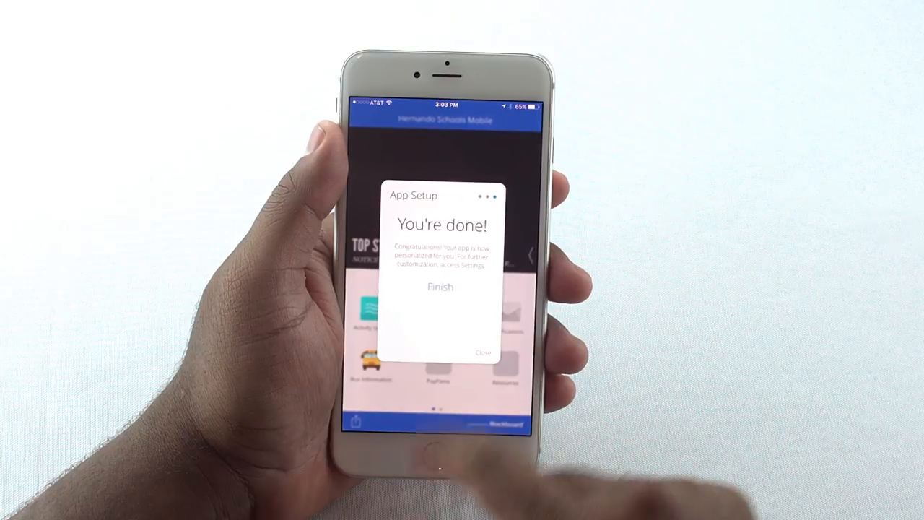
left_click(439, 287)
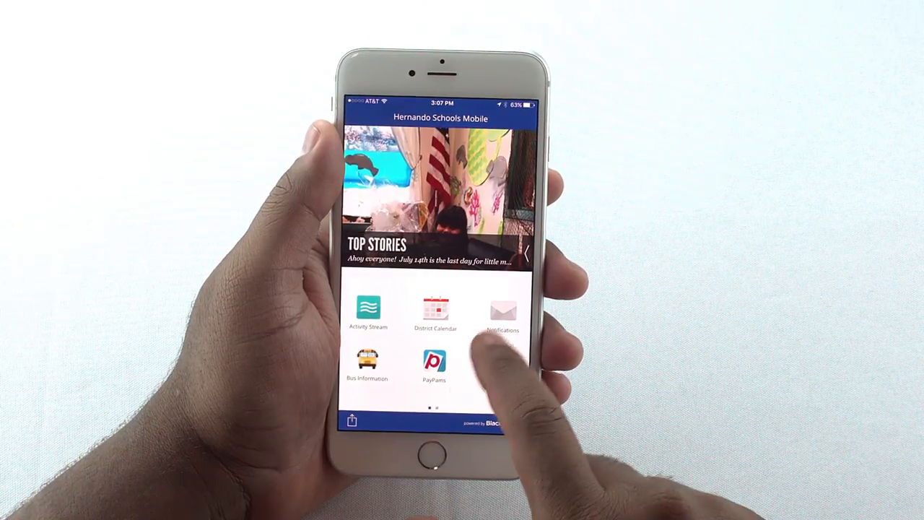
scroll("left", 3)
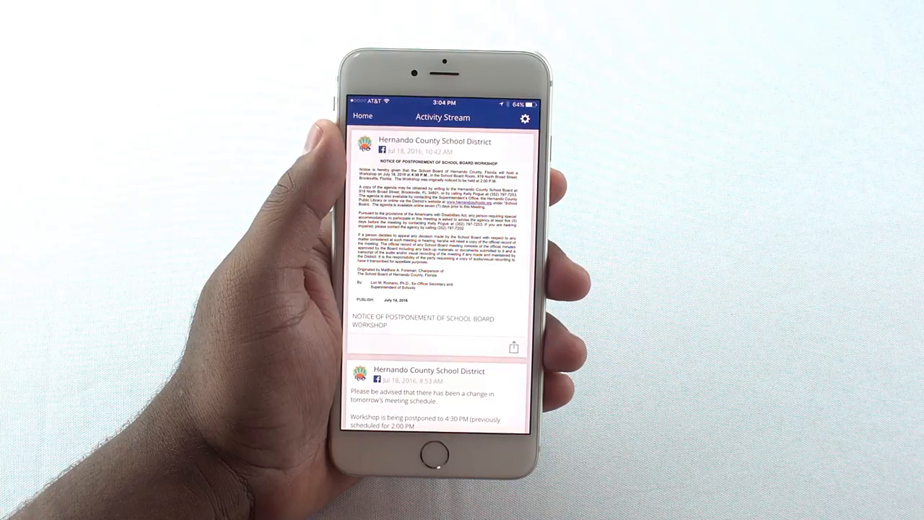
Review follow options for Hernando County School District and follow Central High.
scroll("down", 3)
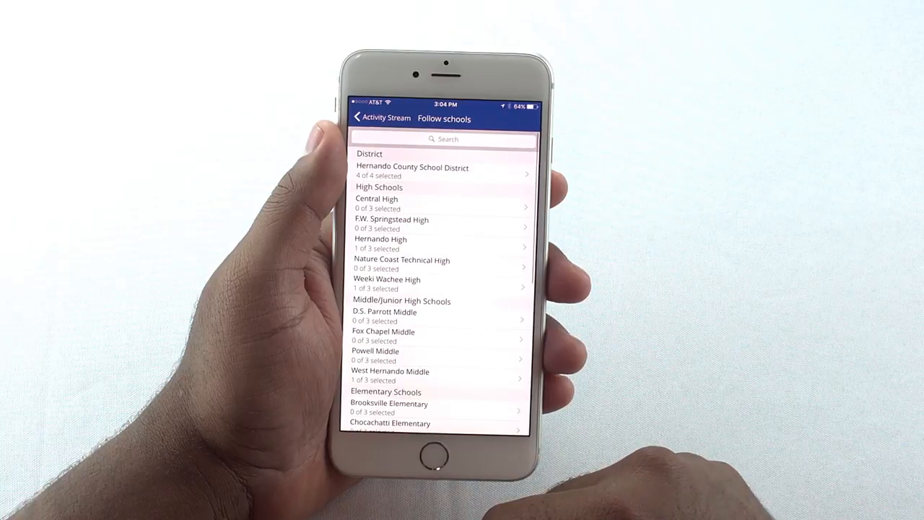
left_click(411, 172)
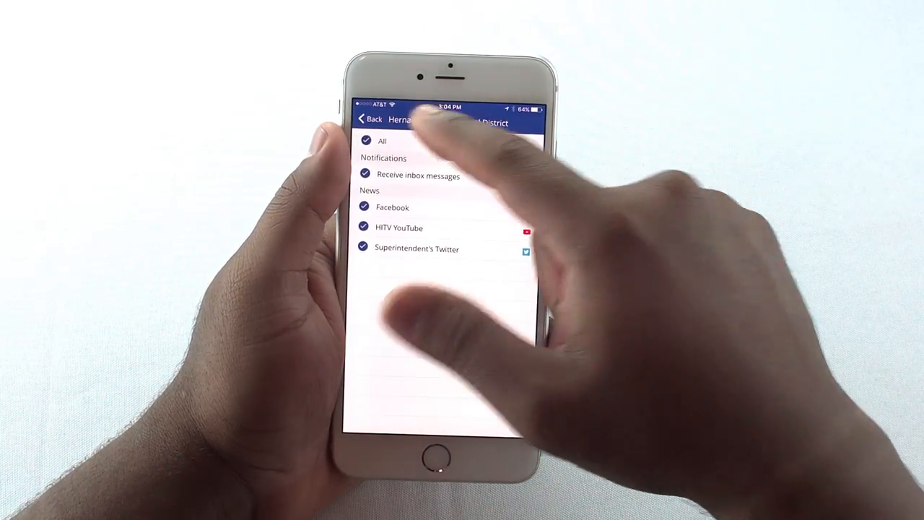
left_click(369, 120)
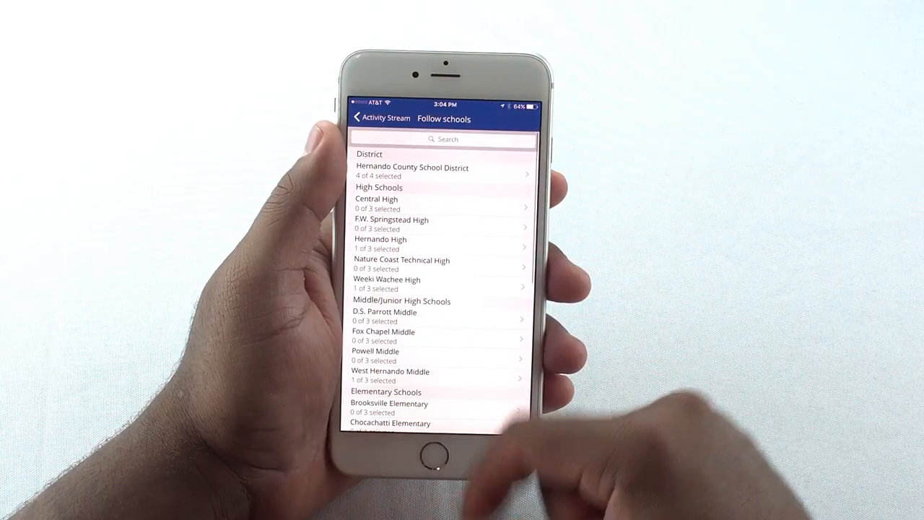
left_click(376, 203)
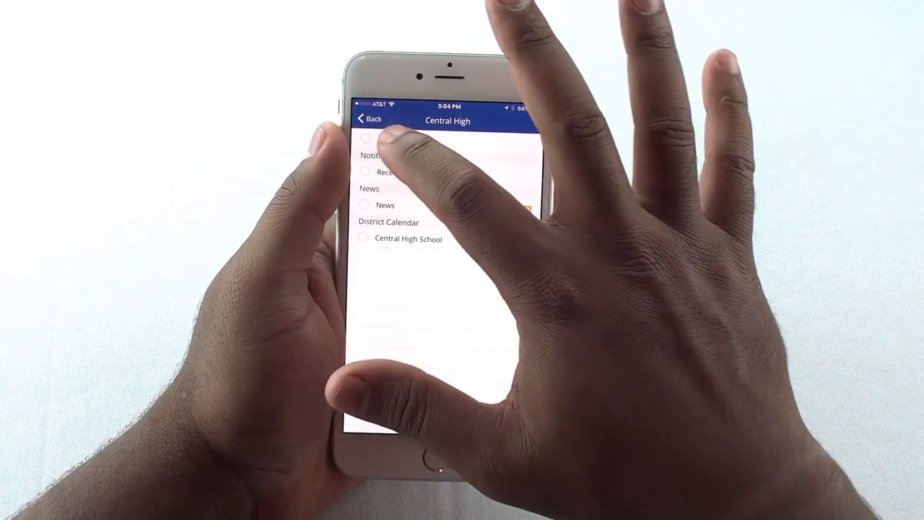
left_click(370, 119)
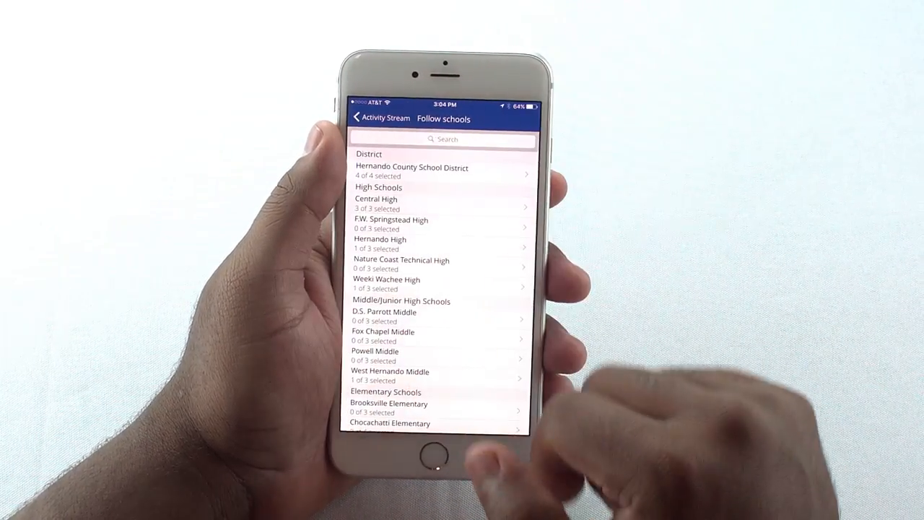
Turn on all updates for F.W. Springstead High and return to the Activity Stream.
left_click(391, 224)
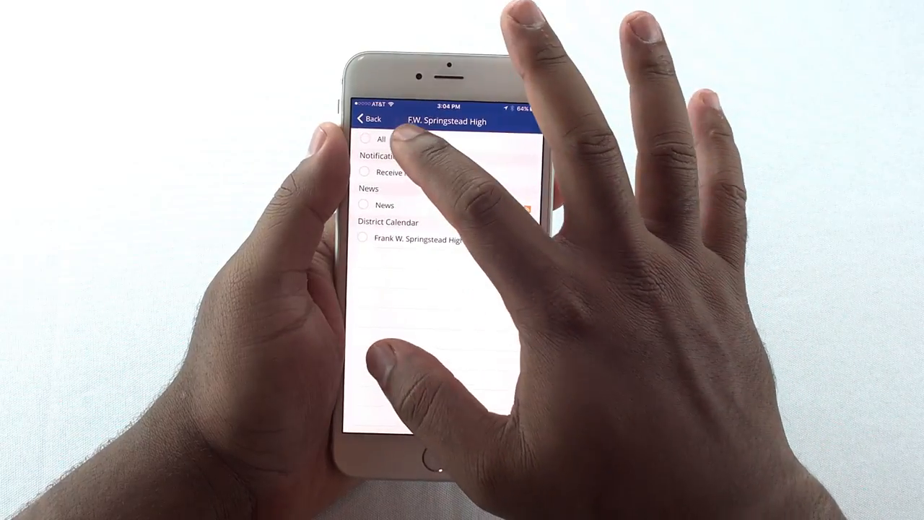
left_click(365, 139)
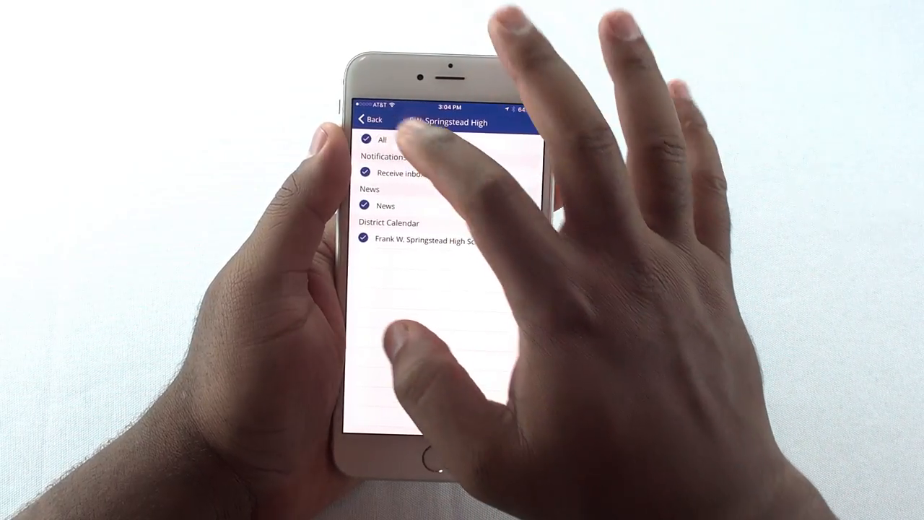
left_click(371, 119)
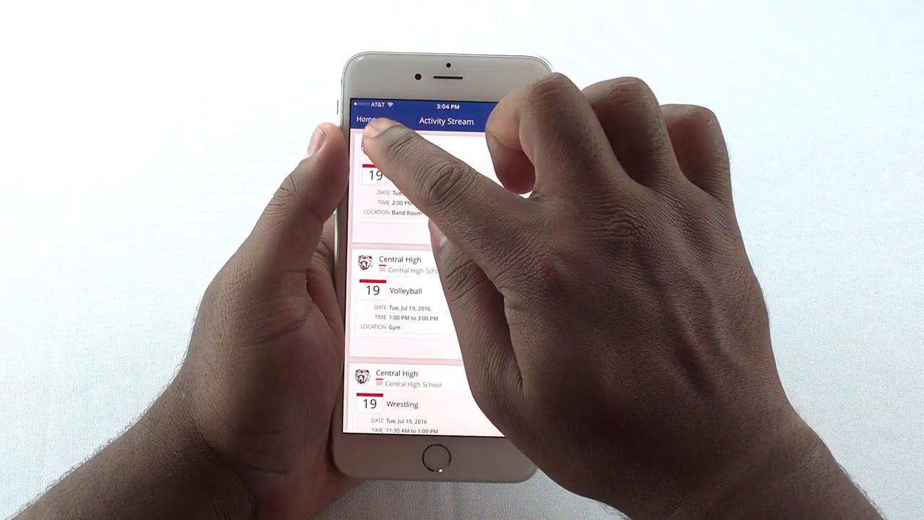
Review the followed schools' events in the Activity Stream, then go back to Home.
left_click(367, 119)
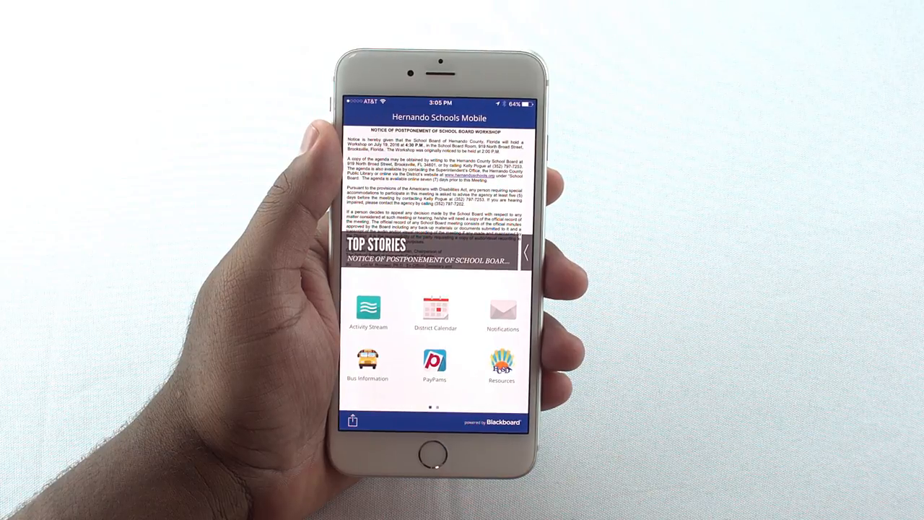
left_click(368, 310)
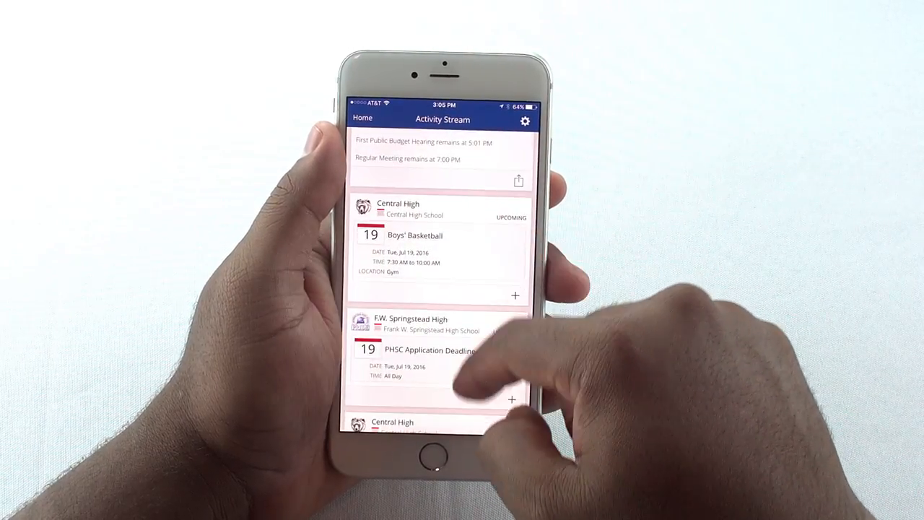
left_click(363, 118)
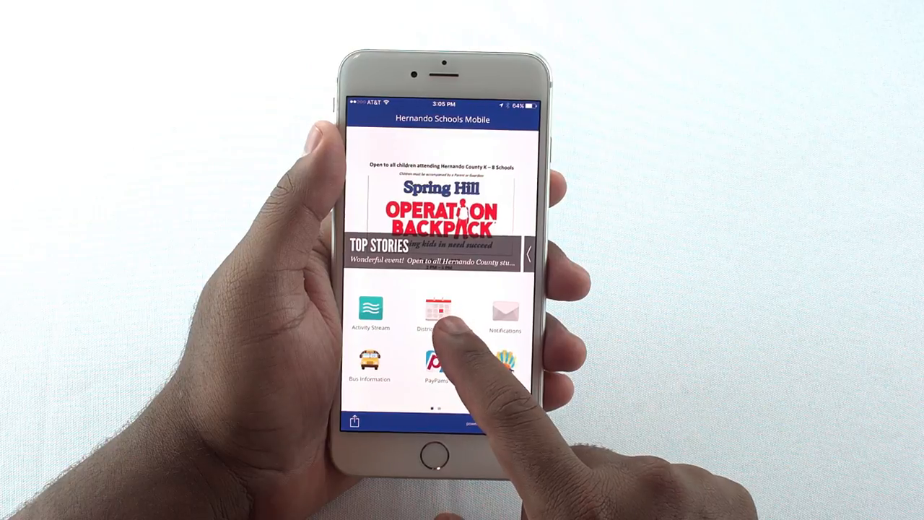
left_click(433, 314)
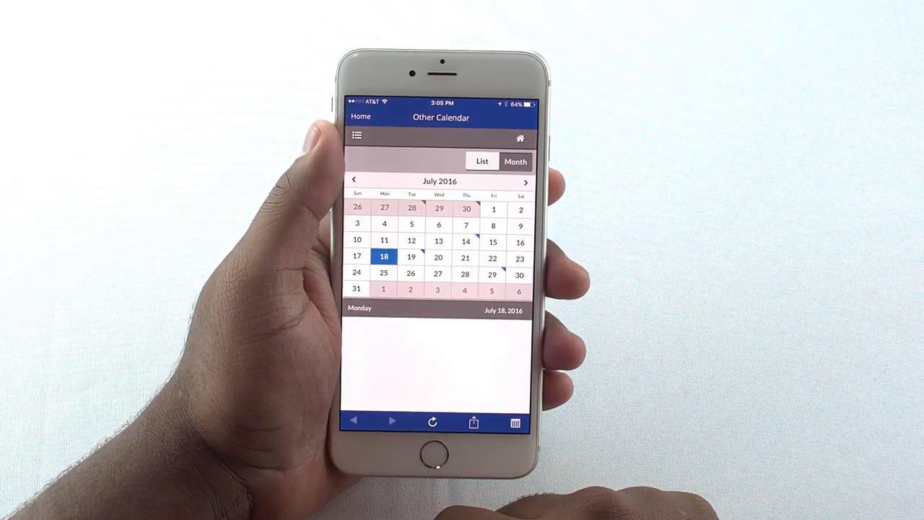
left_click(411, 256)
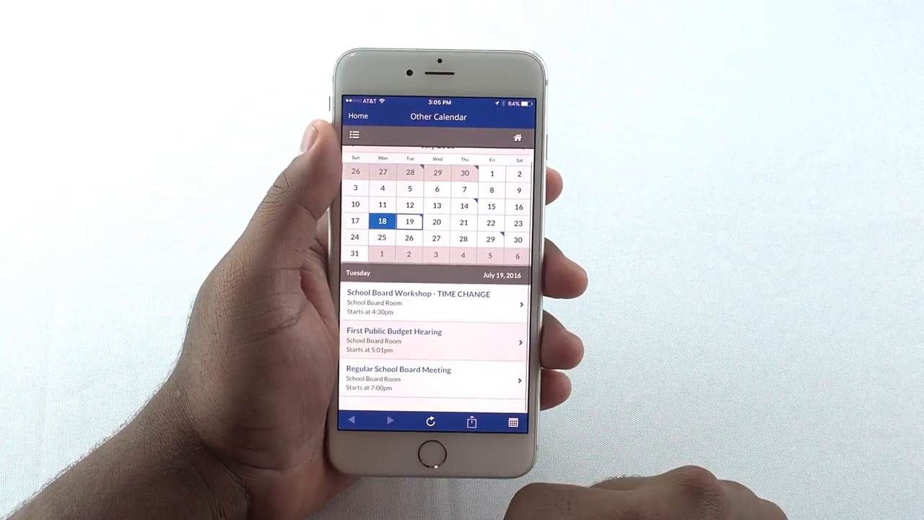
left_click(418, 303)
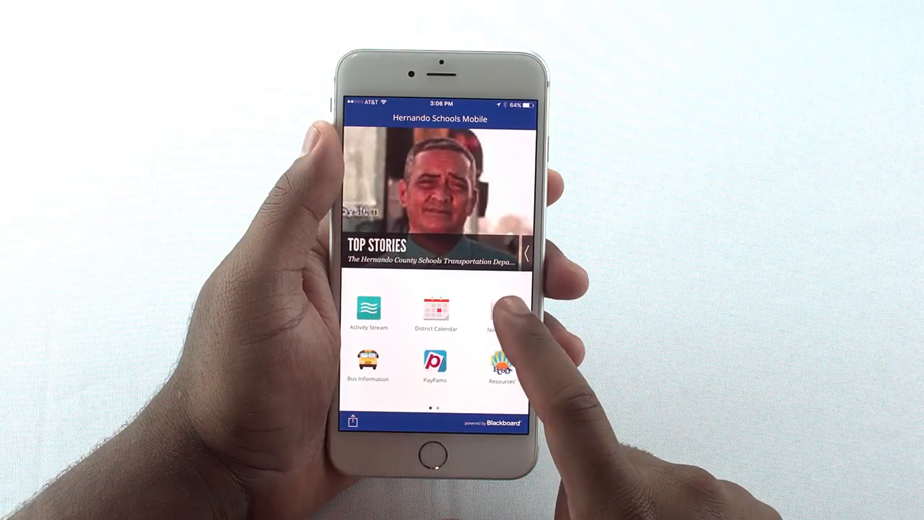
left_click(500, 314)
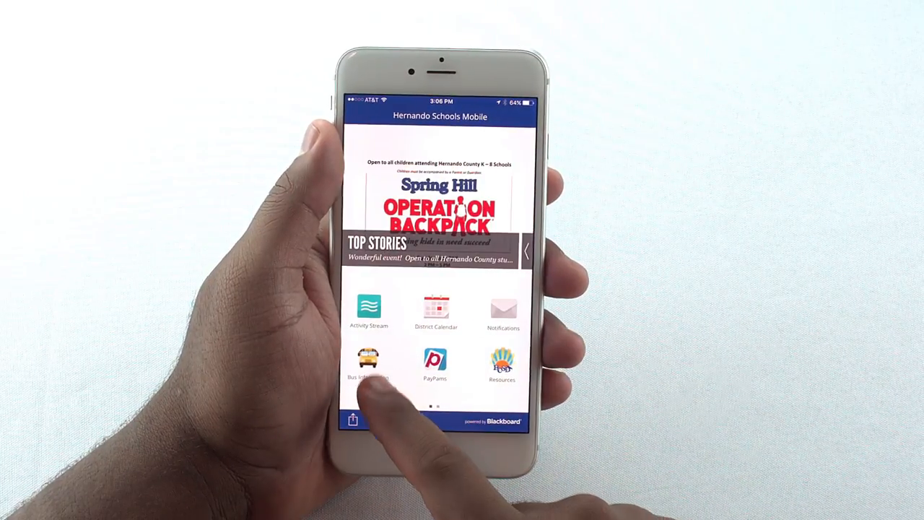
View the Late Bus Report in Bus Information, then show the second home page.
left_click(369, 365)
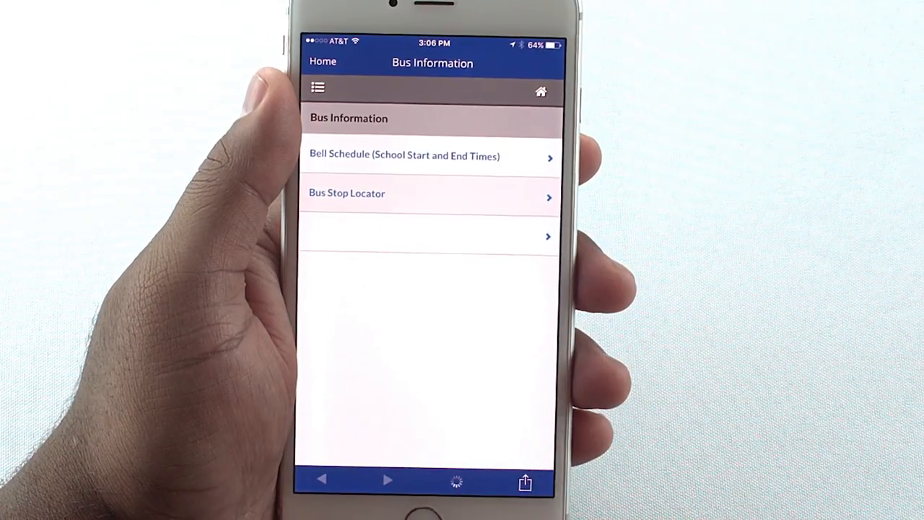
left_click(429, 236)
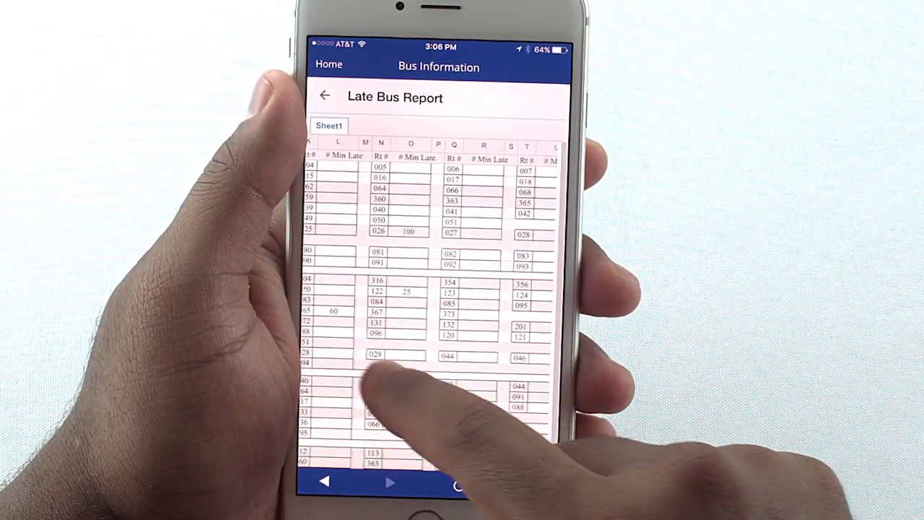
left_click(324, 94)
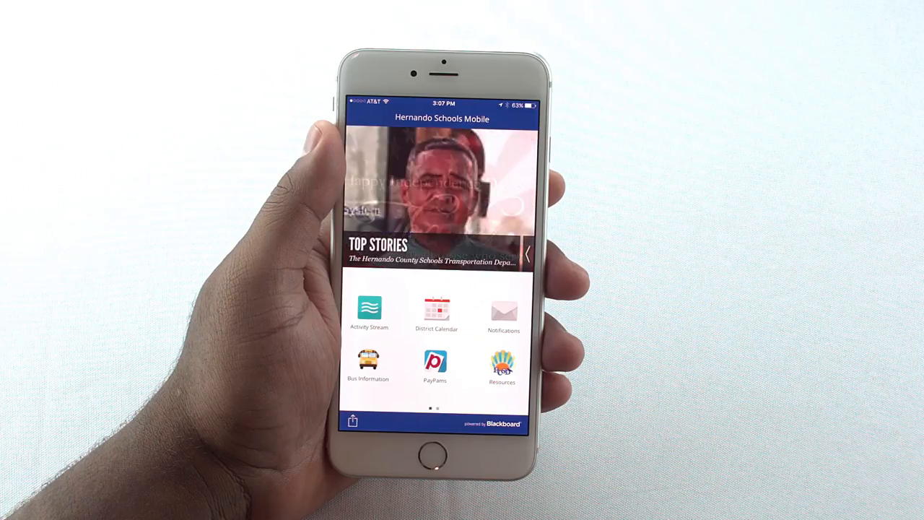
left_click(435, 361)
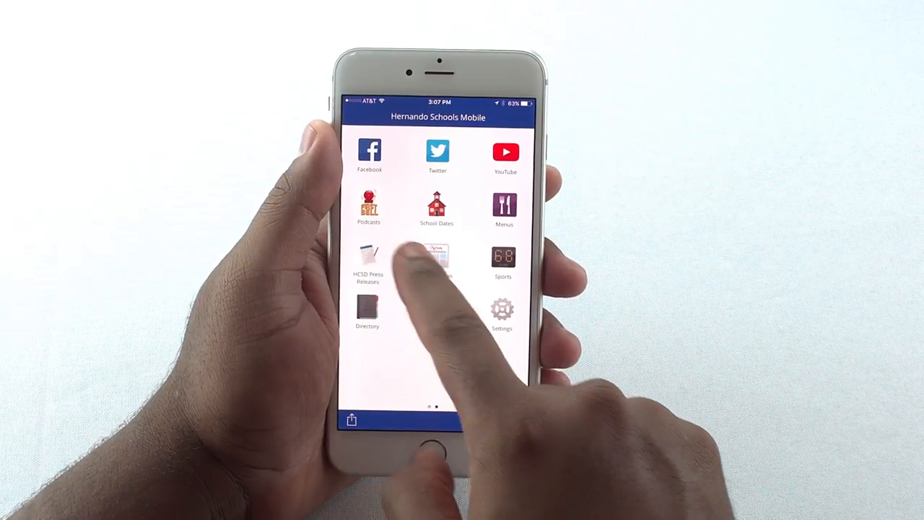
View the District News Digest newsletter, then go back to the district topics page.
left_click(437, 260)
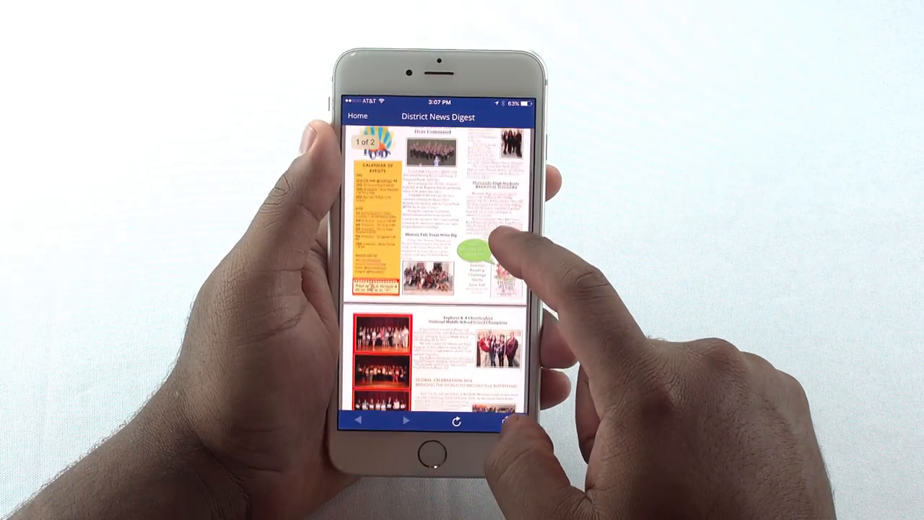
left_click(356, 115)
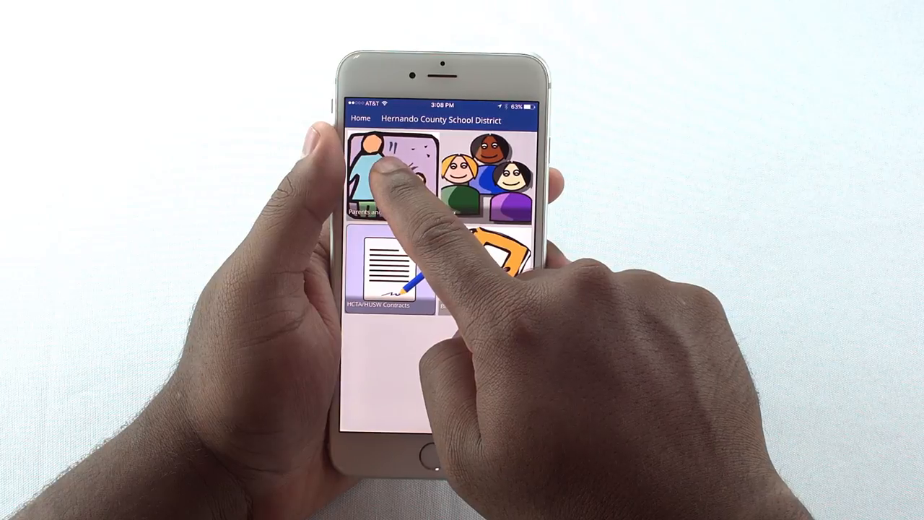
Browse the Parents and Students resources, then return to the second page of home tiles.
left_click(375, 173)
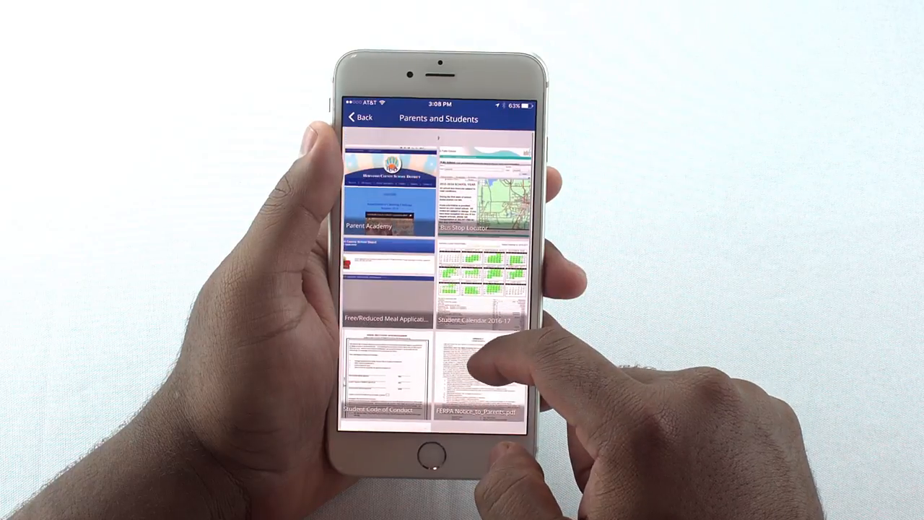
left_click(479, 281)
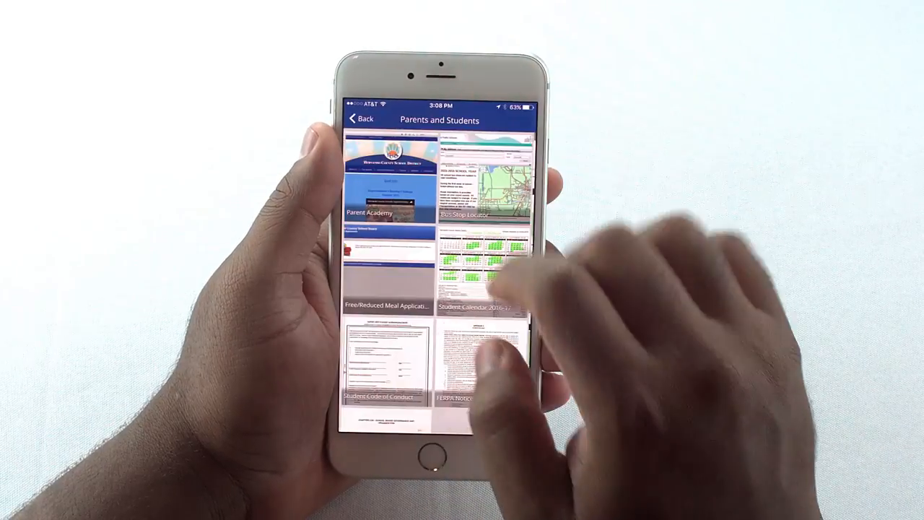
left_click(361, 118)
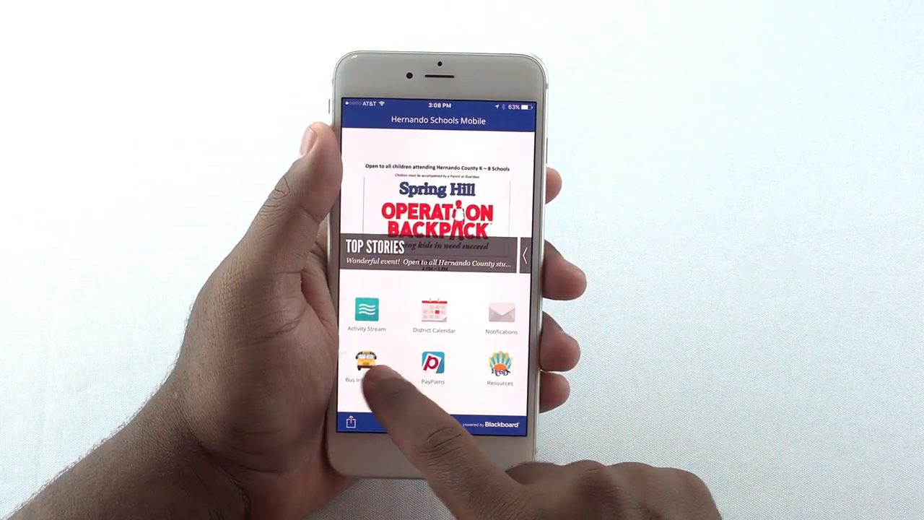
scroll("left", 3)
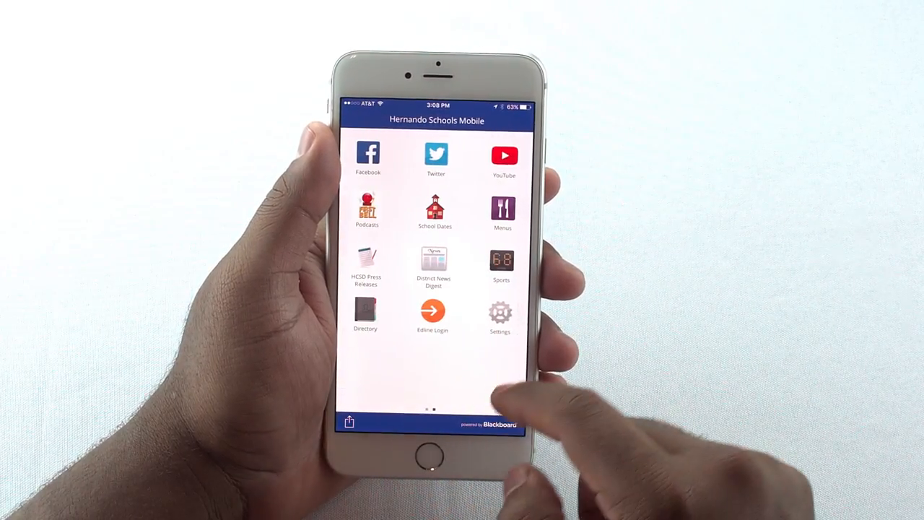